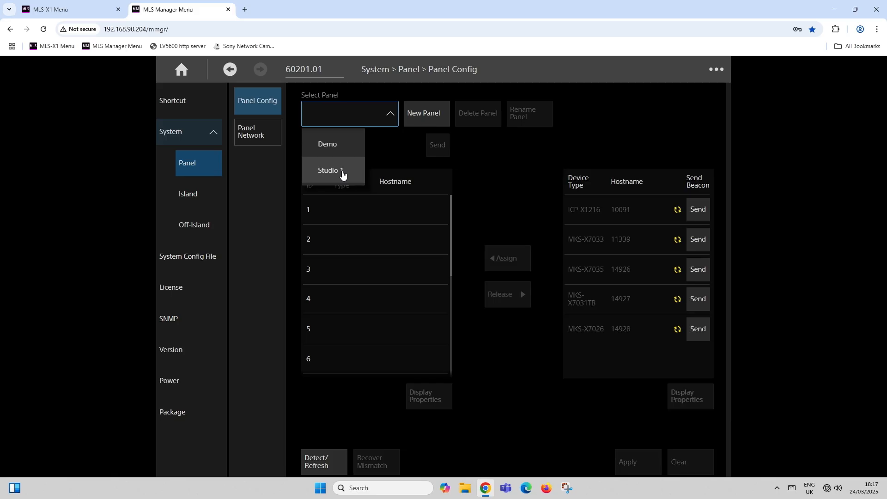
# - Select the Studio 1 panel so its four assigned device lines are listed
pyautogui.click(329, 170)
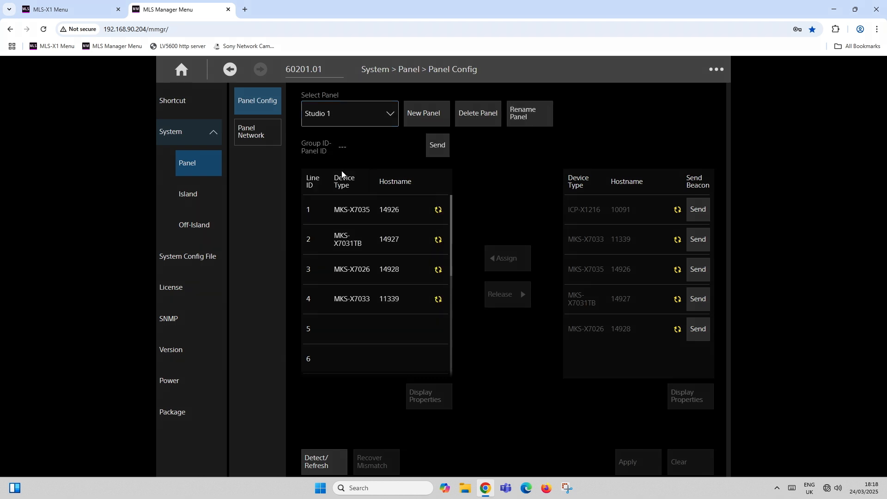